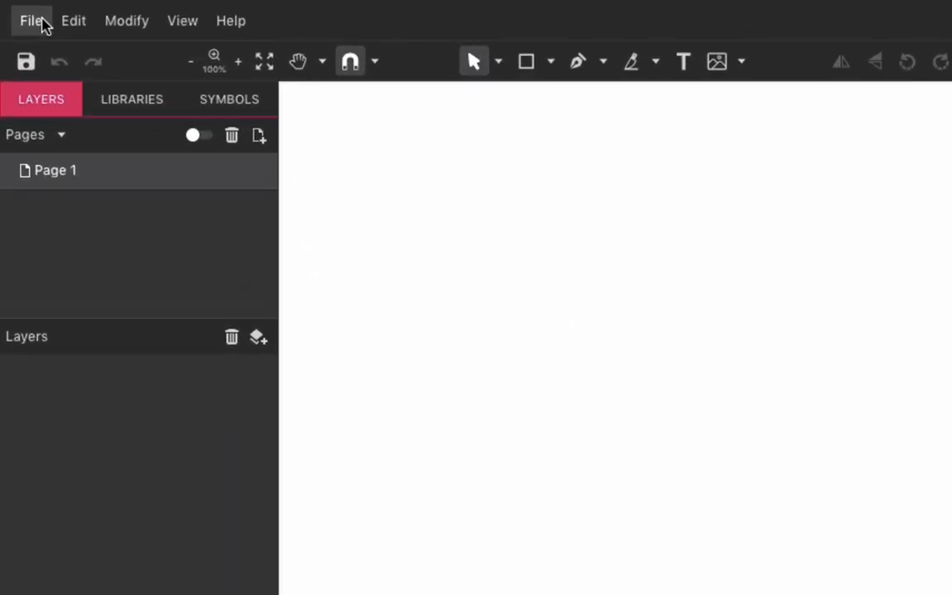
Bring up the File menu to load the login screen design.
{"action": "left_click", "coordinate": [32, 20]}
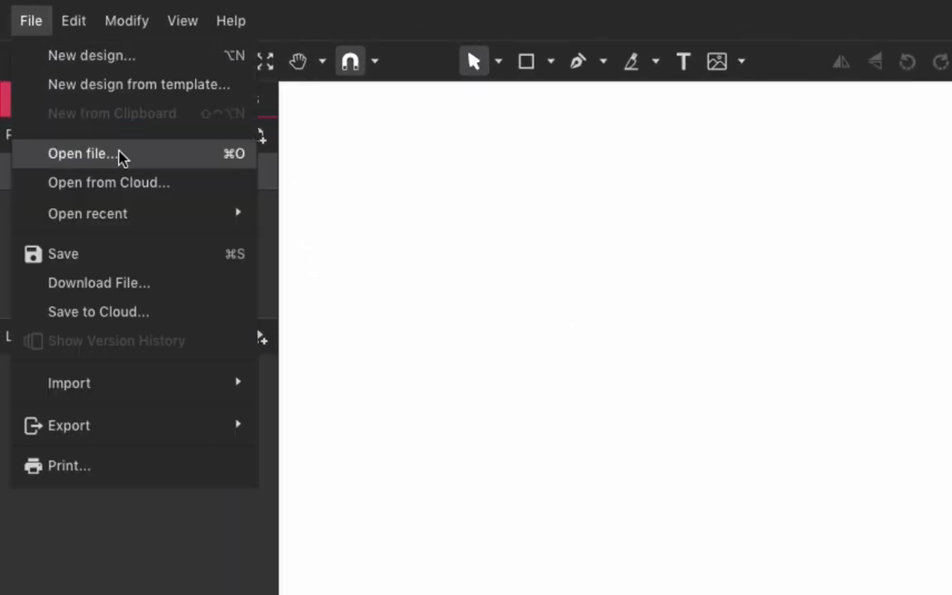
{"action": "mouse_move", "coordinate": [169, 157]}
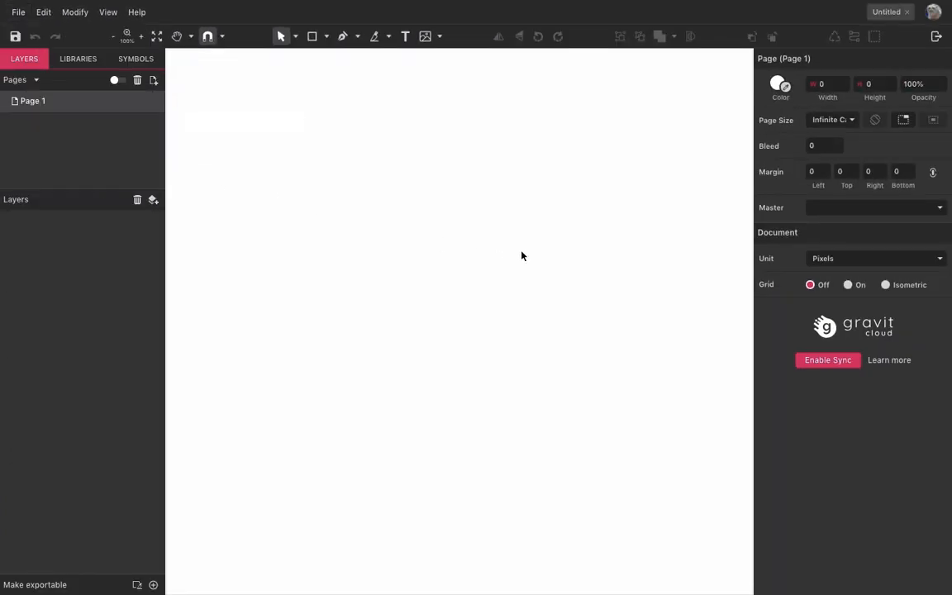
{"action": "mouse_move", "coordinate": [523, 311]}
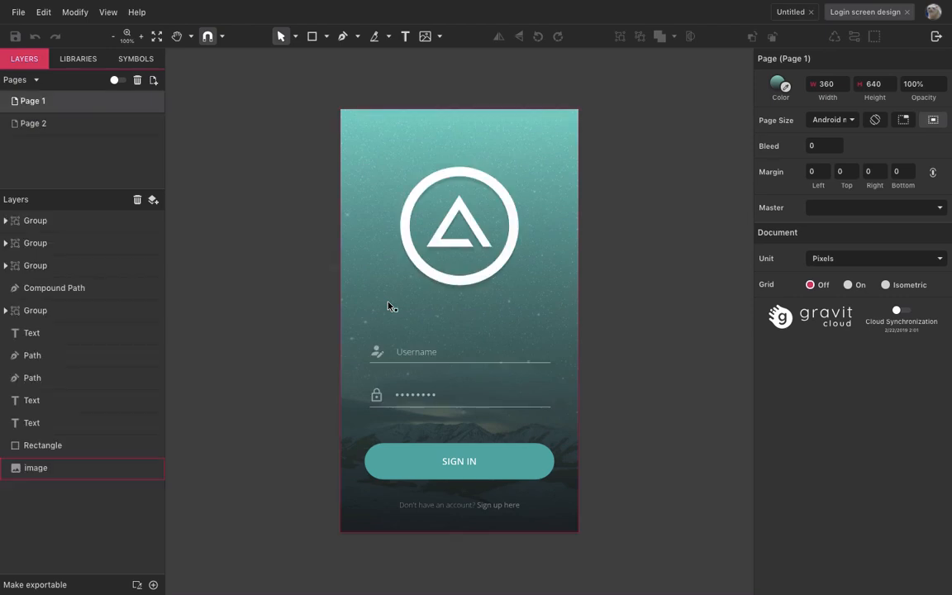
{"action": "left_click", "coordinate": [284, 330]}
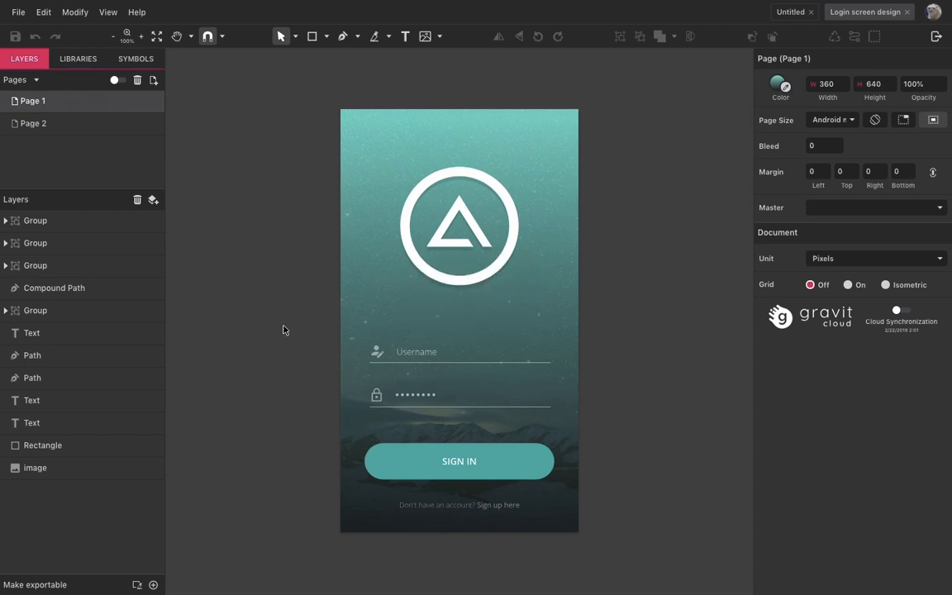
{"action": "mouse_move", "coordinate": [294, 336]}
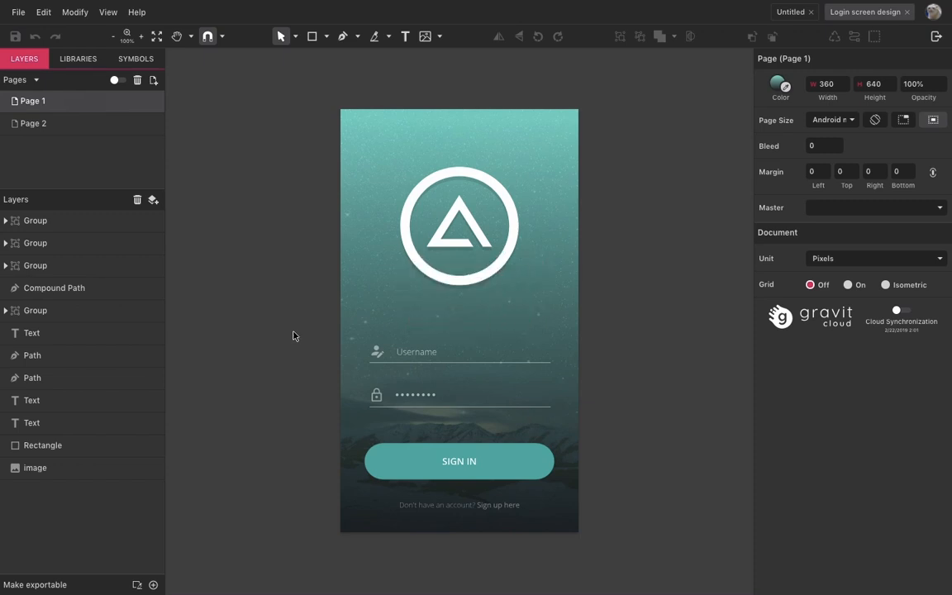
{"action": "left_click", "coordinate": [17, 12]}
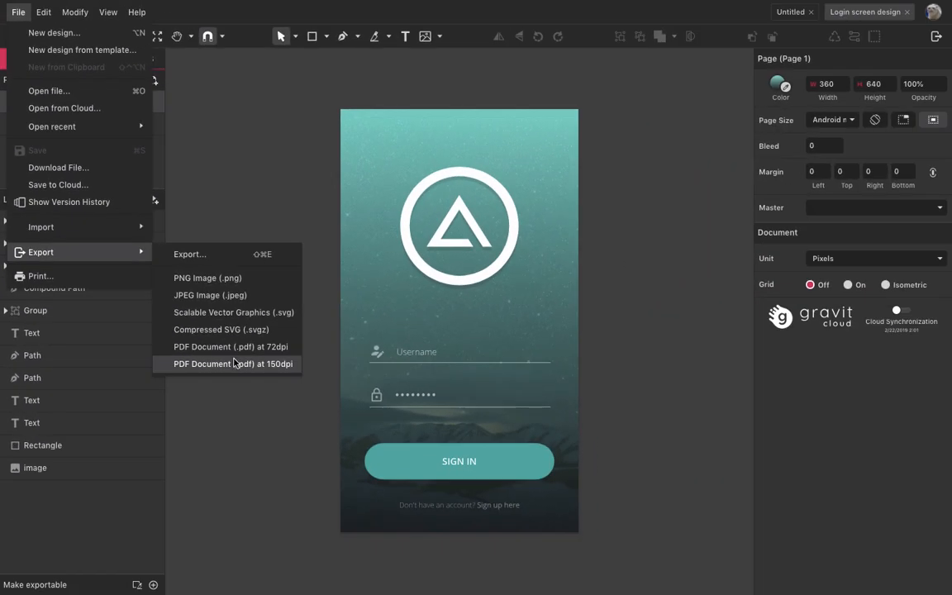
{"action": "mouse_move", "coordinate": [231, 284]}
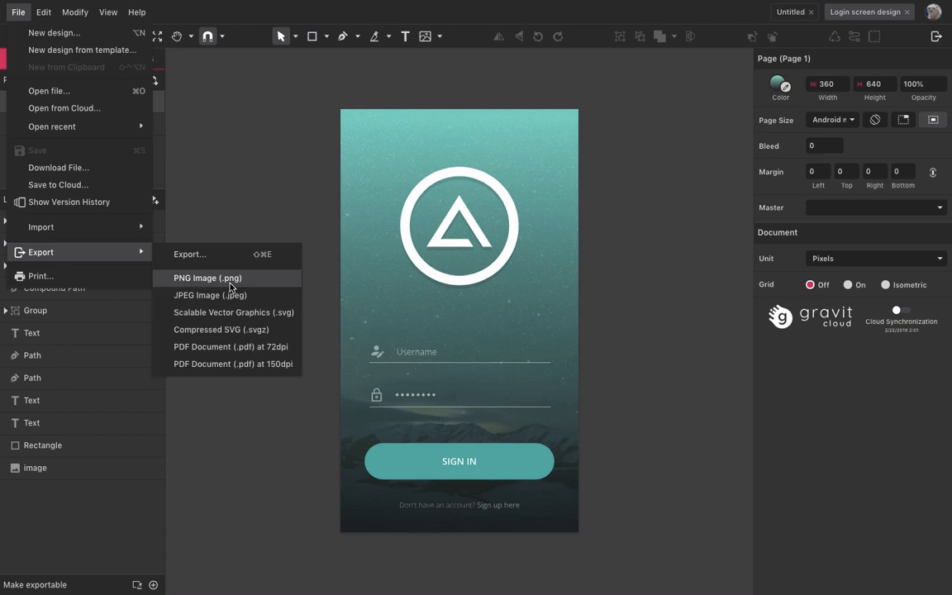
{"action": "mouse_move", "coordinate": [245, 255]}
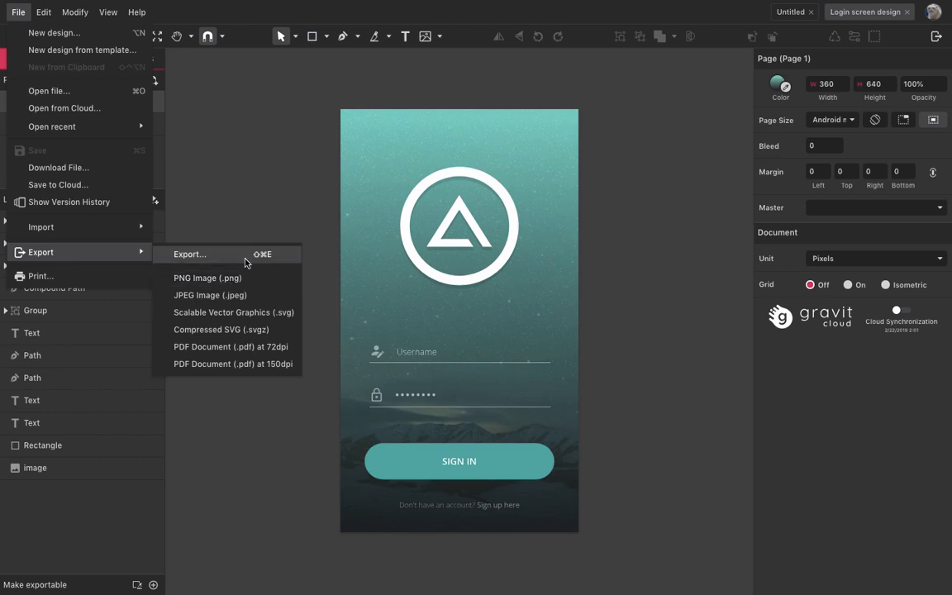
Show the full export dialog, set to SVG with both pages included.
{"action": "left_click", "coordinate": [190, 255]}
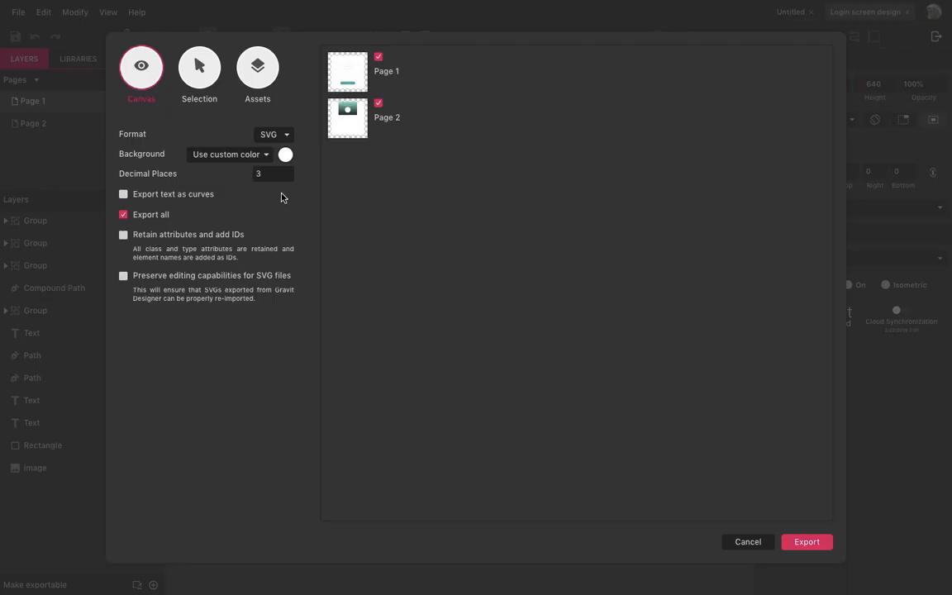
{"action": "mouse_move", "coordinate": [199, 67]}
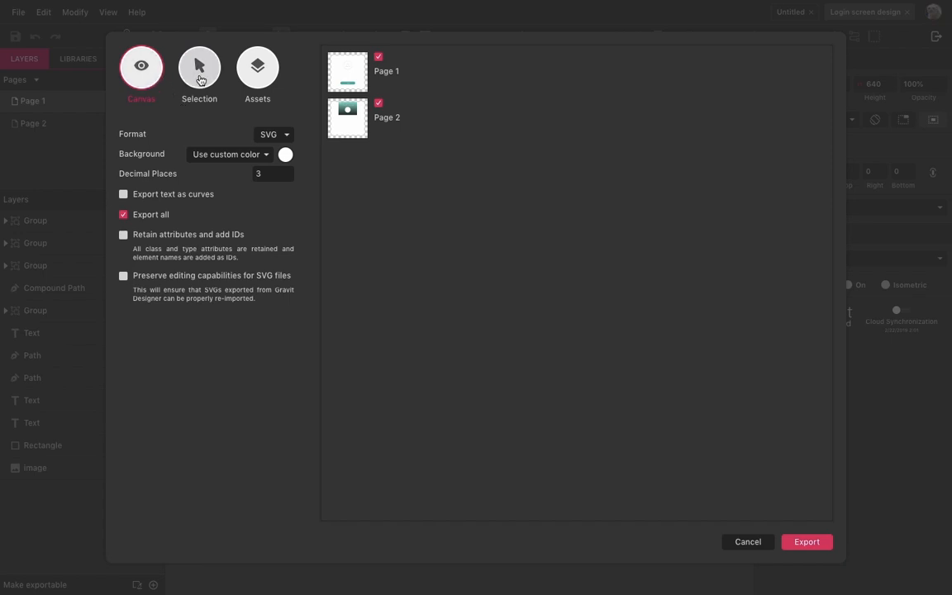
Review the Assets and Canvas export options, pick PNG format, then cancel without exporting.
{"action": "left_click", "coordinate": [257, 66]}
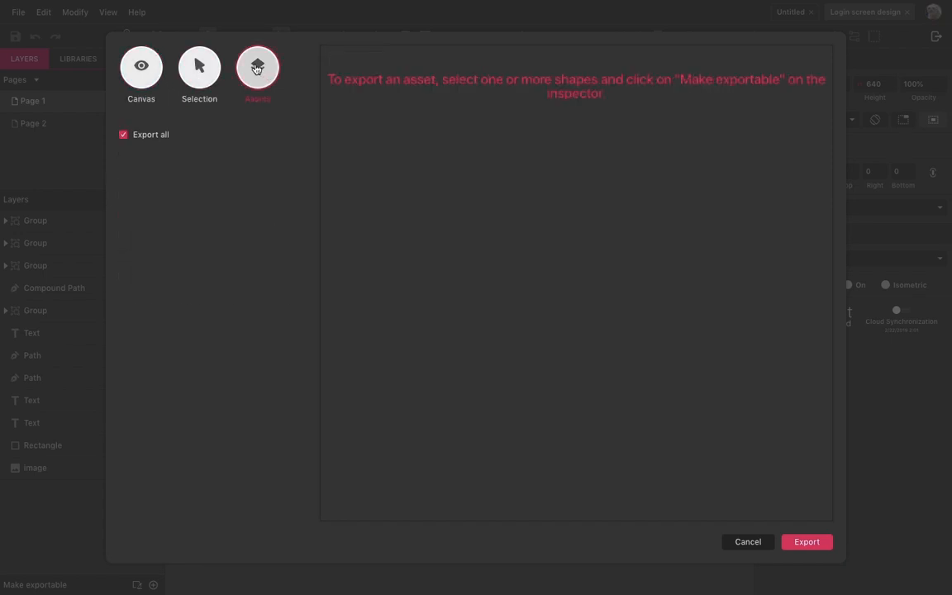
{"action": "left_click", "coordinate": [141, 70]}
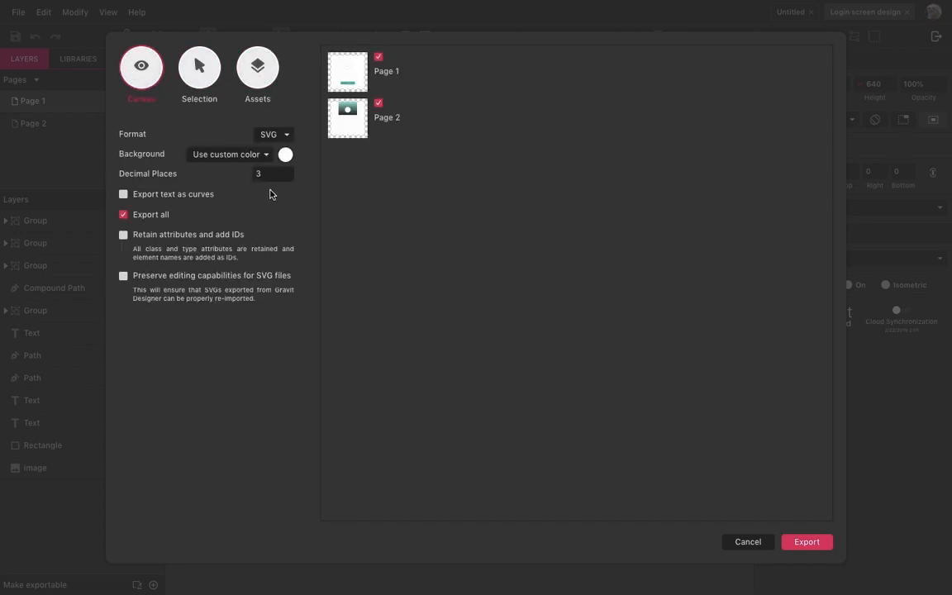
{"action": "left_click", "coordinate": [230, 154]}
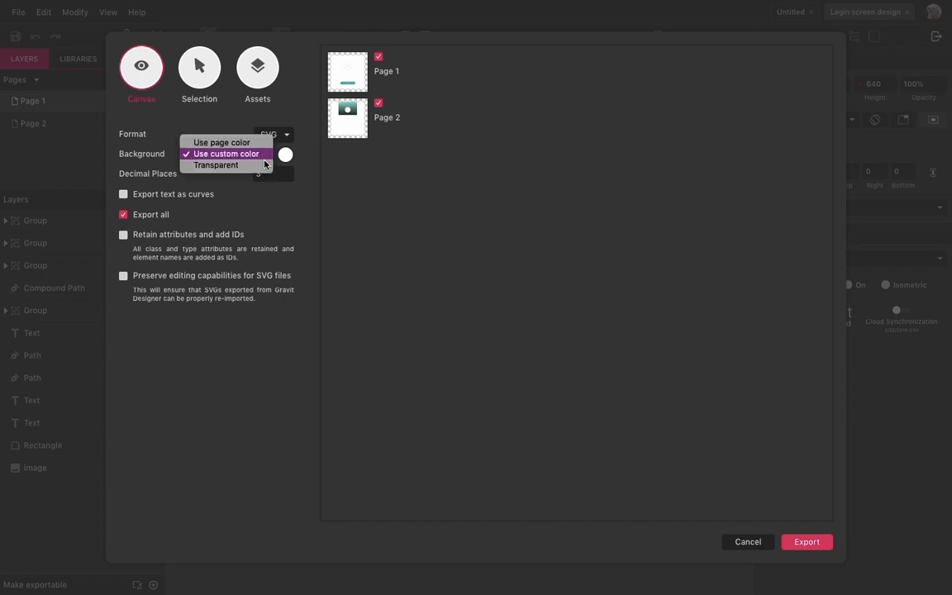
{"action": "left_click", "coordinate": [273, 134]}
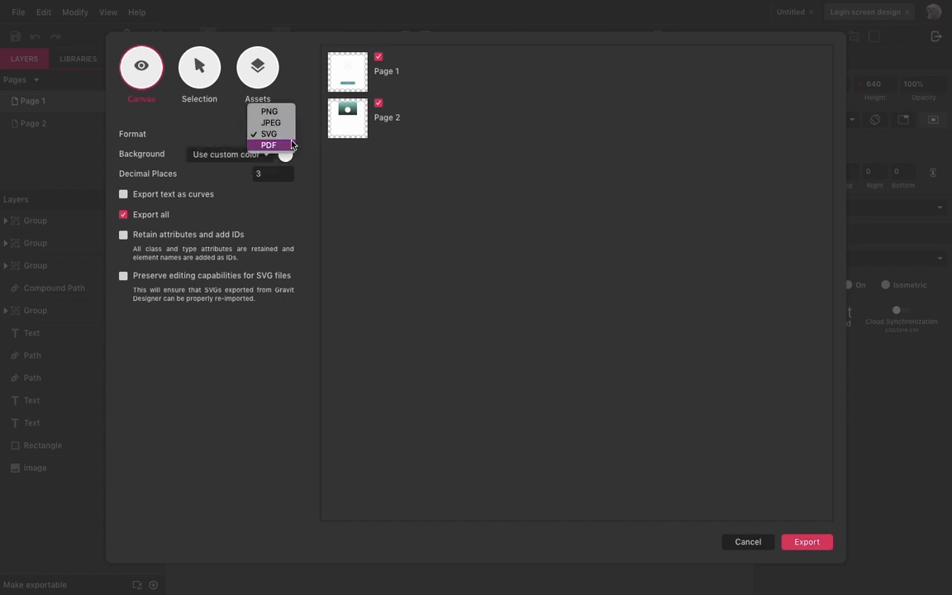
{"action": "mouse_move", "coordinate": [176, 182]}
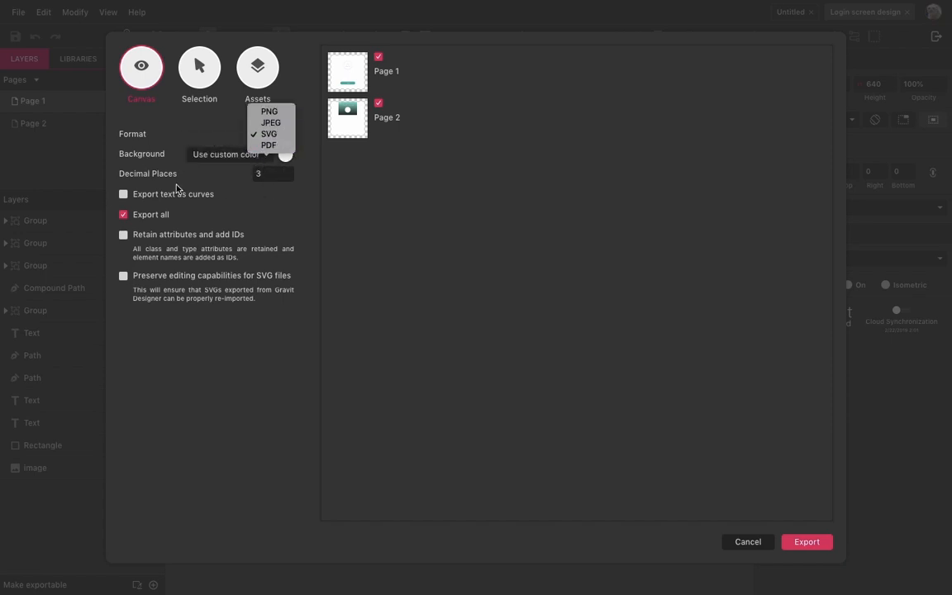
{"action": "left_click", "coordinate": [261, 132]}
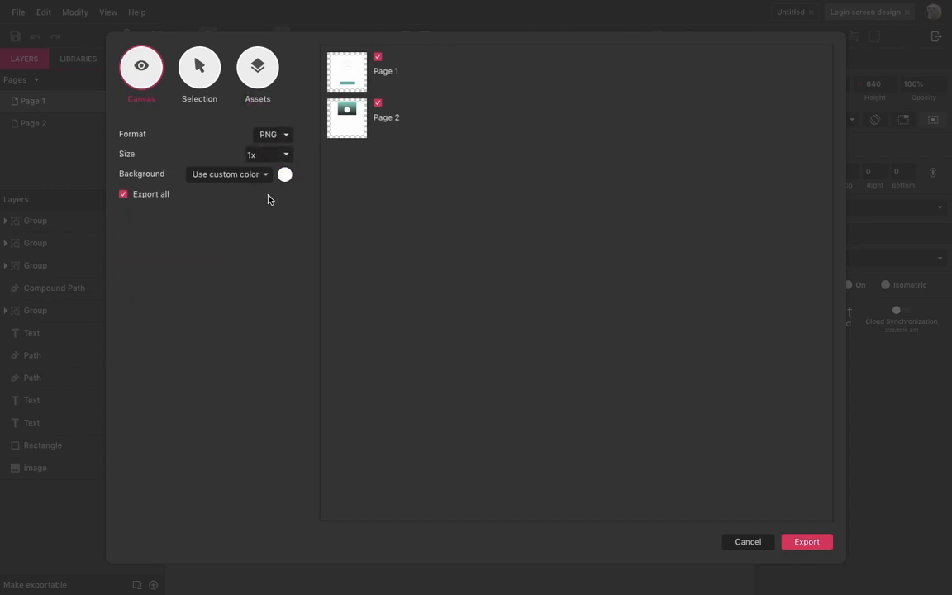
{"action": "left_click", "coordinate": [258, 69]}
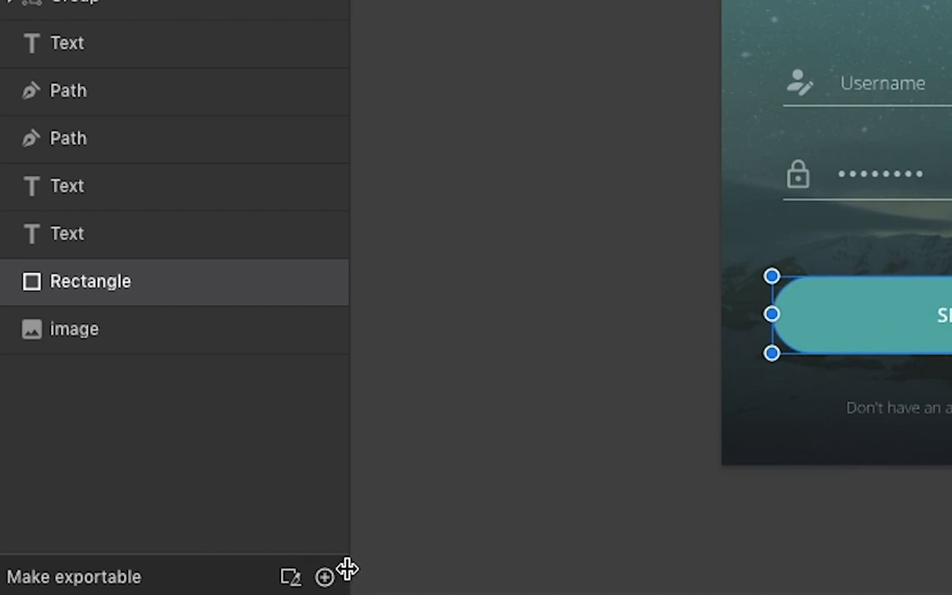
{"action": "mouse_move", "coordinate": [324, 577]}
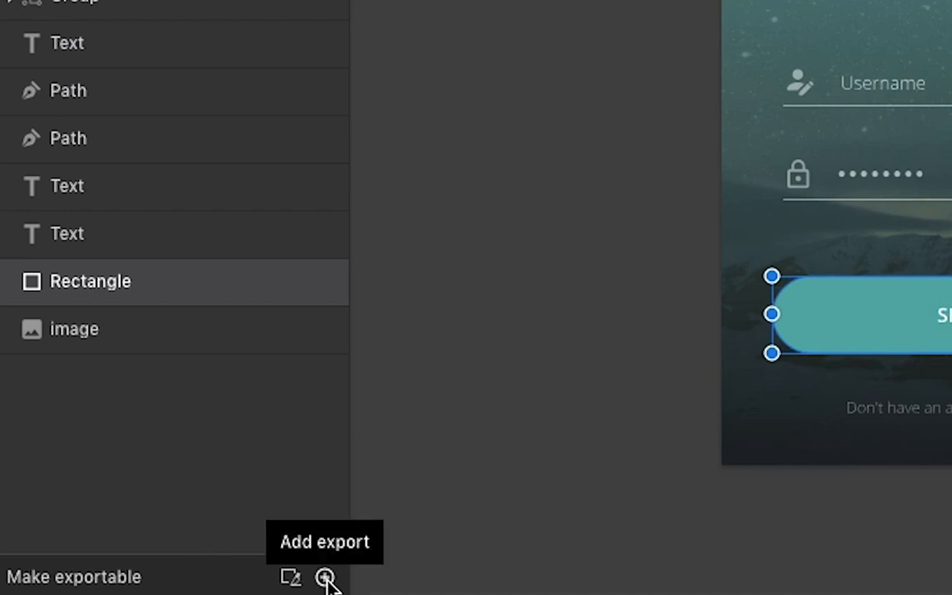
Make the Sign In button exportable with suffix 'Button' in SVG format.
{"action": "left_click", "coordinate": [324, 579]}
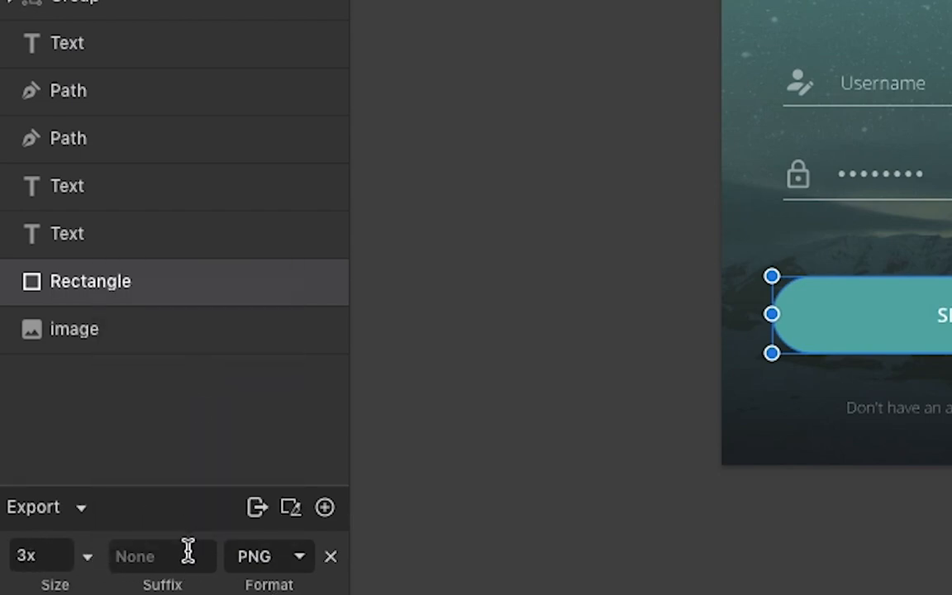
{"action": "type", "text": "Button"}
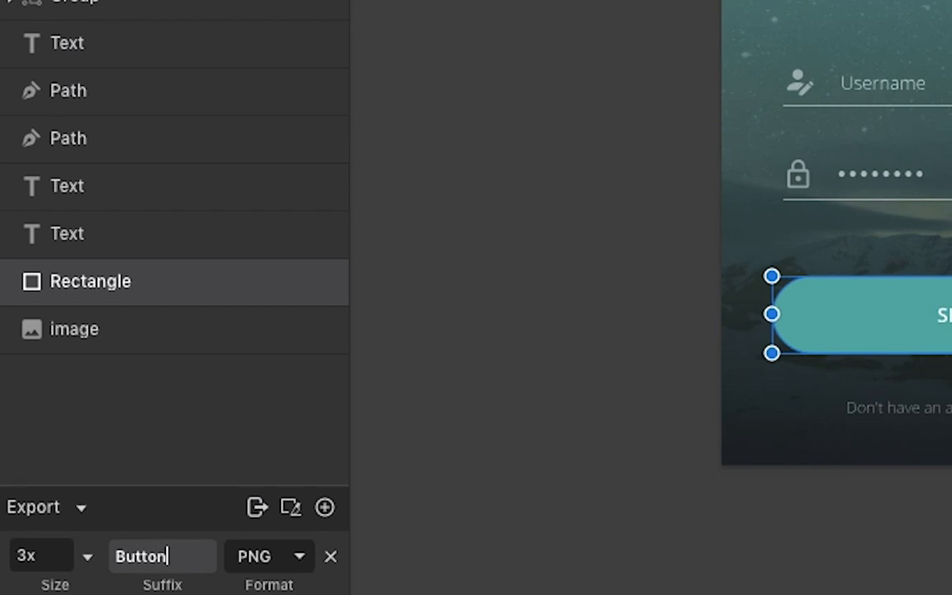
{"action": "left_click", "coordinate": [268, 556]}
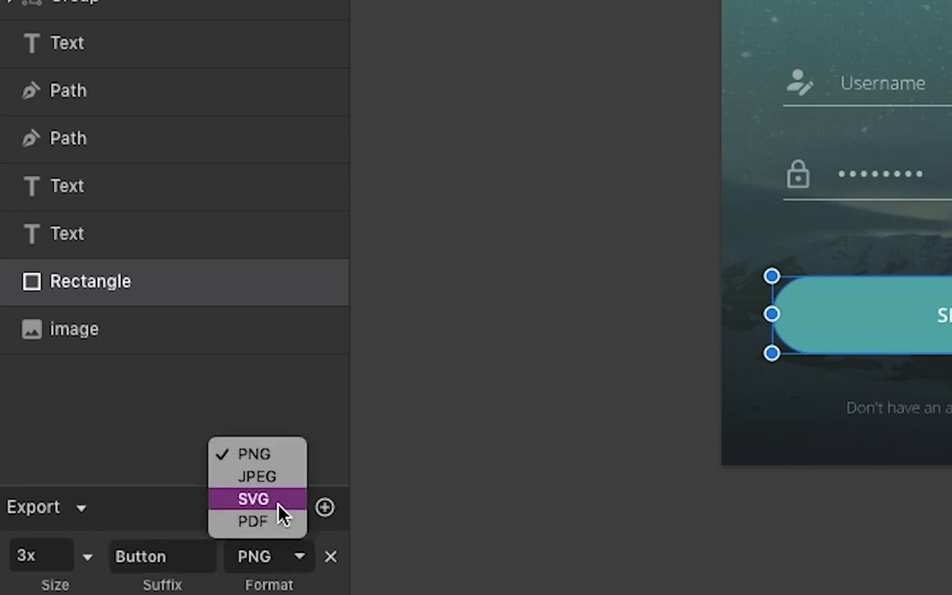
{"action": "left_click", "coordinate": [253, 499]}
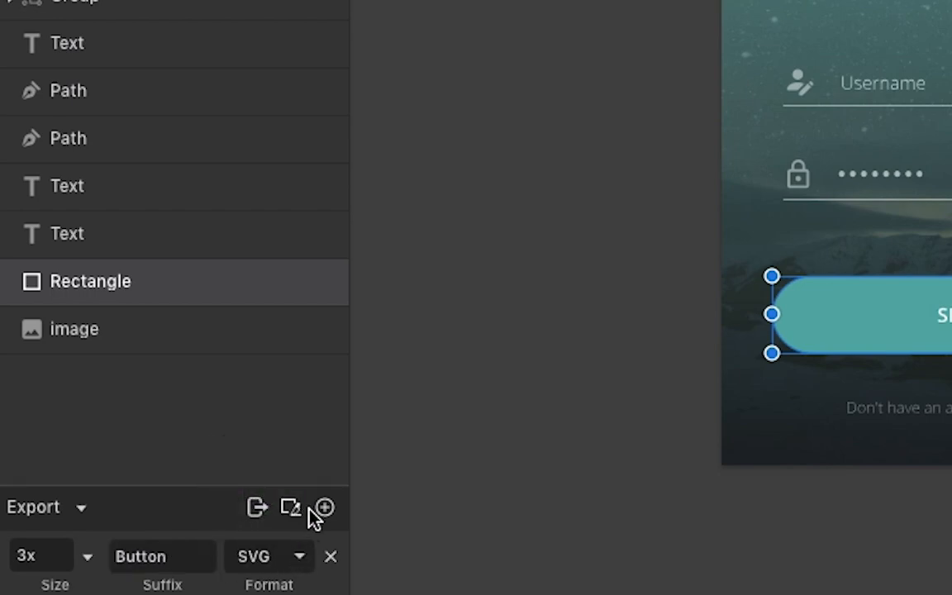
Add 1x PNG and 2x JPEG export sizes to the button.
{"action": "left_click", "coordinate": [324, 506]}
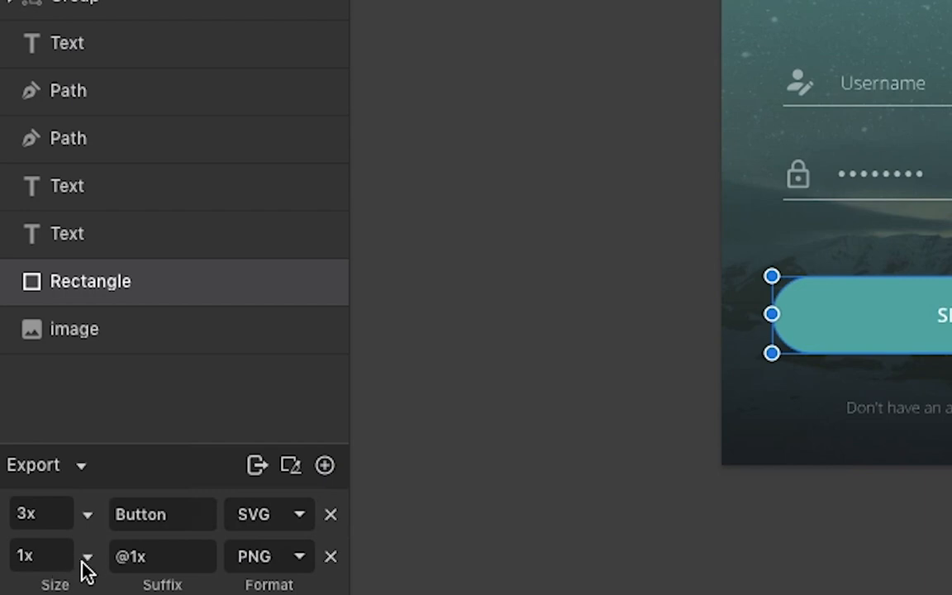
{"action": "left_click", "coordinate": [324, 466]}
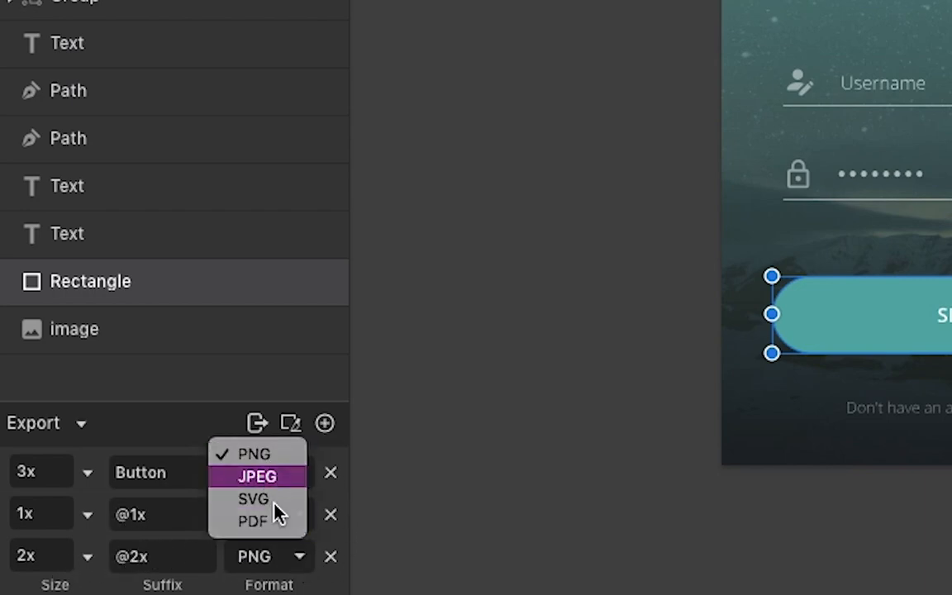
{"action": "left_click", "coordinate": [255, 499]}
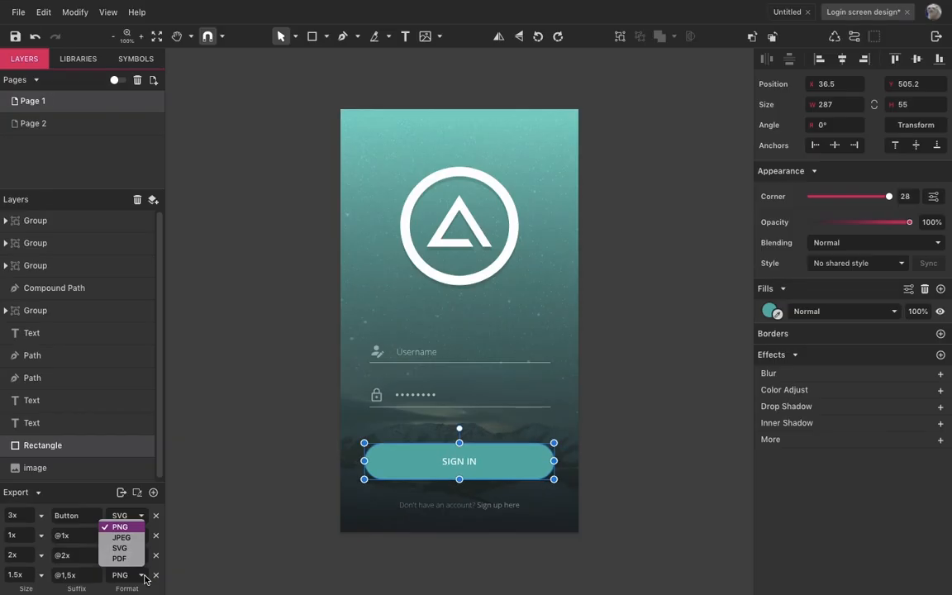
Set the 1.5x button export to PDF and reopen the full export dialog.
{"action": "left_click", "coordinate": [120, 537]}
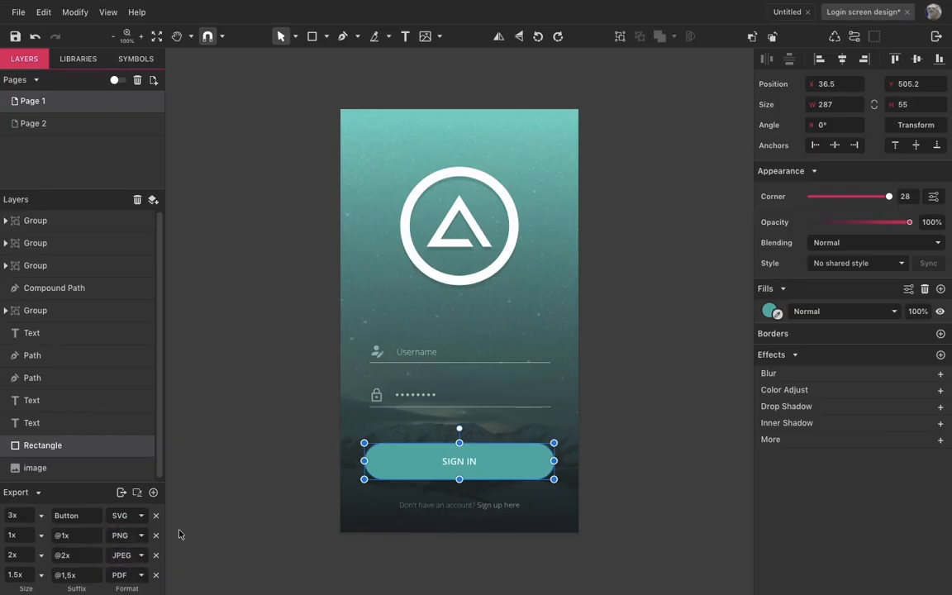
{"action": "left_click", "coordinate": [936, 37]}
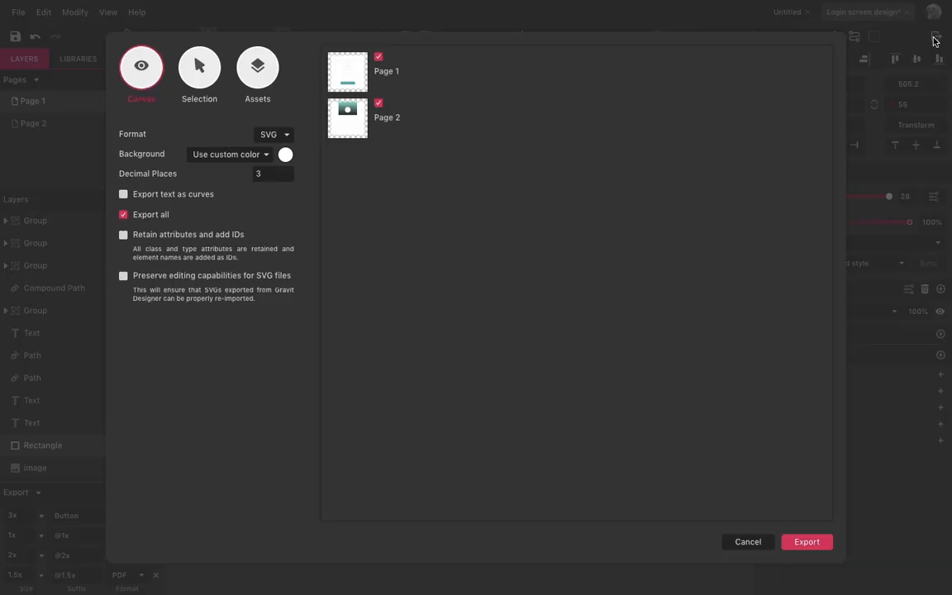